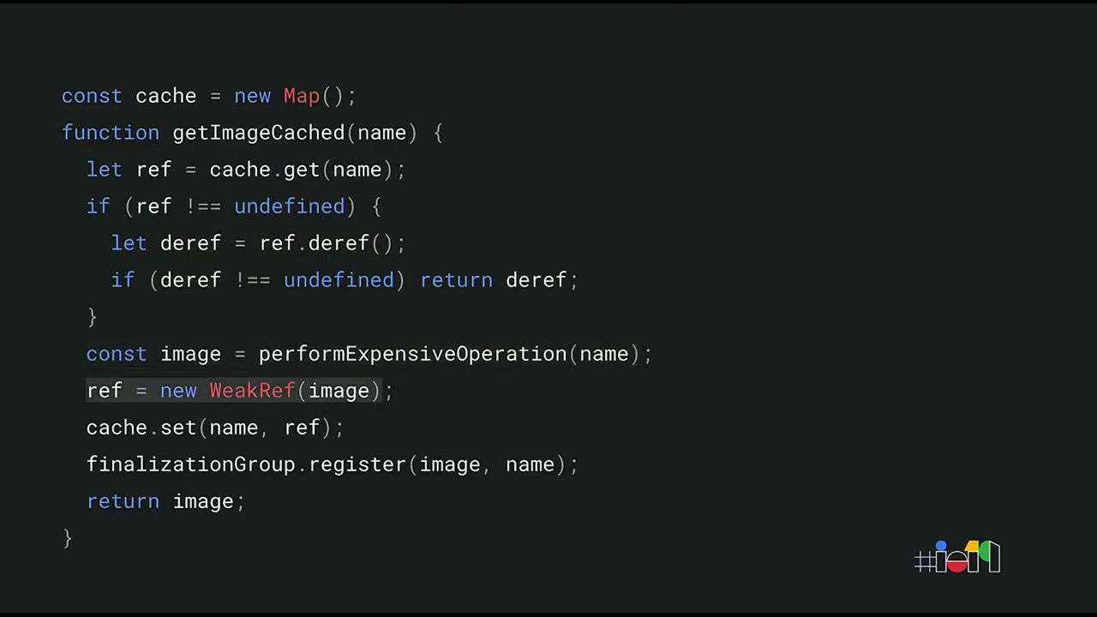
- Advance the slide animation so the highlight lands on cache.set(name, ref)
{"action": "left_click", "coordinate": [210, 428]}
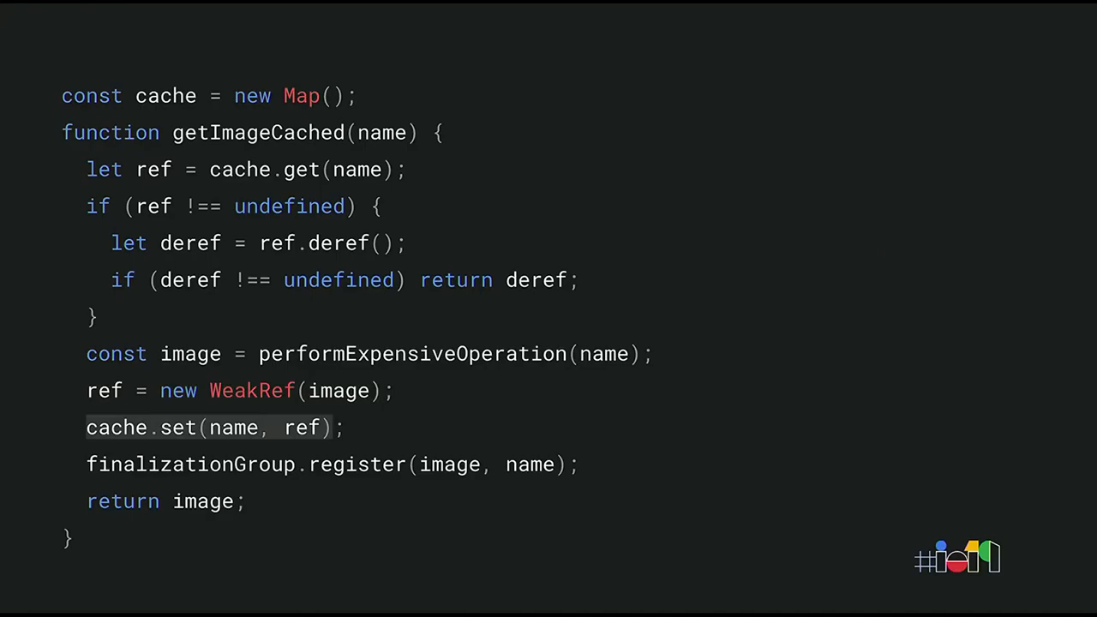